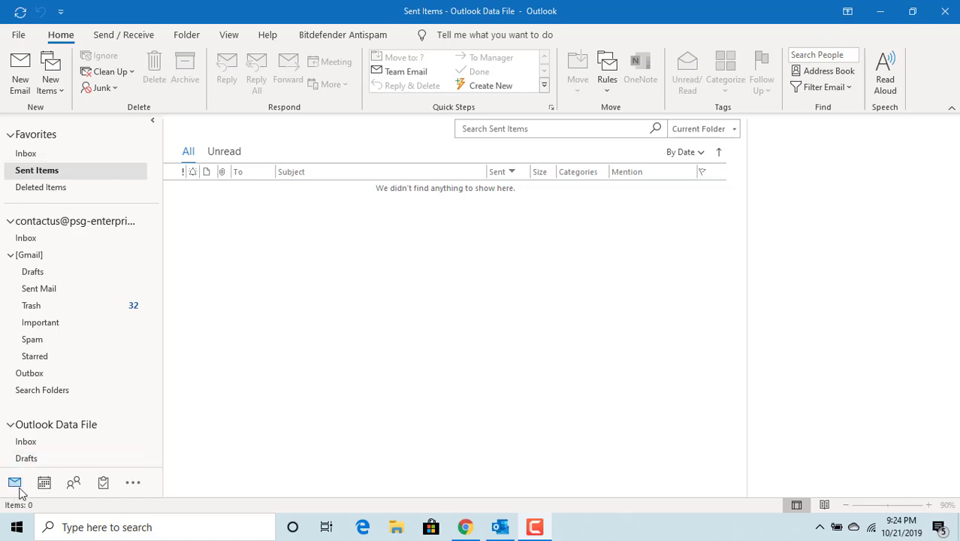
pyautogui.moveTo(104, 482)
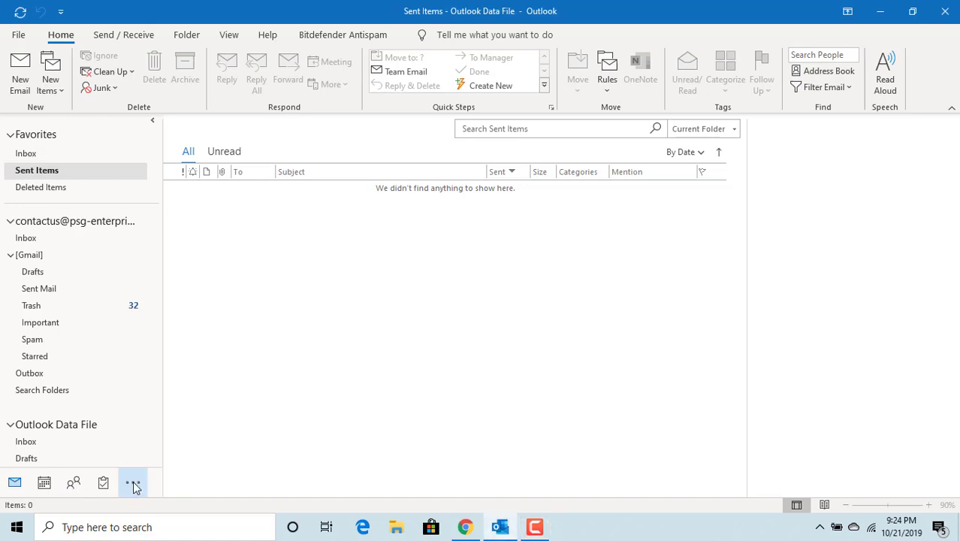
# - Reveal the overflow destinations Notes, Folders and Shortcuts from the navigation bar's More Apps button
pyautogui.click(133, 482)
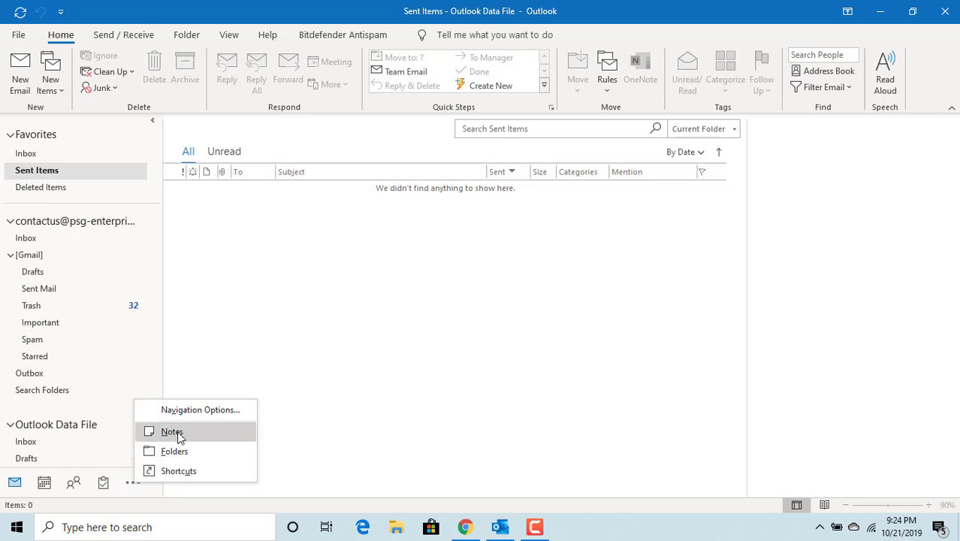
pyautogui.moveTo(134, 487)
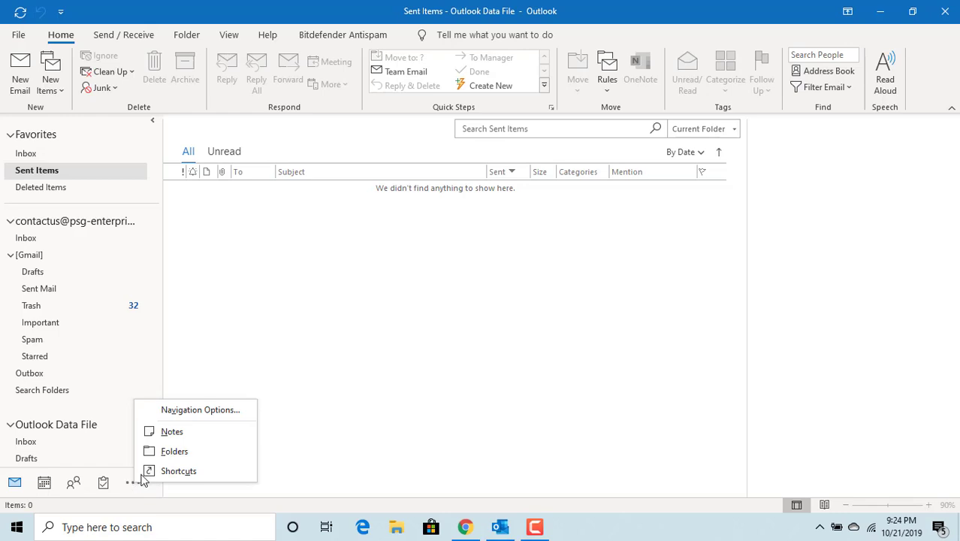
# - In Navigation Options, move Tasks below Notes so the bar reads Calendar, Mail, People, Notes
pyautogui.click(200, 409)
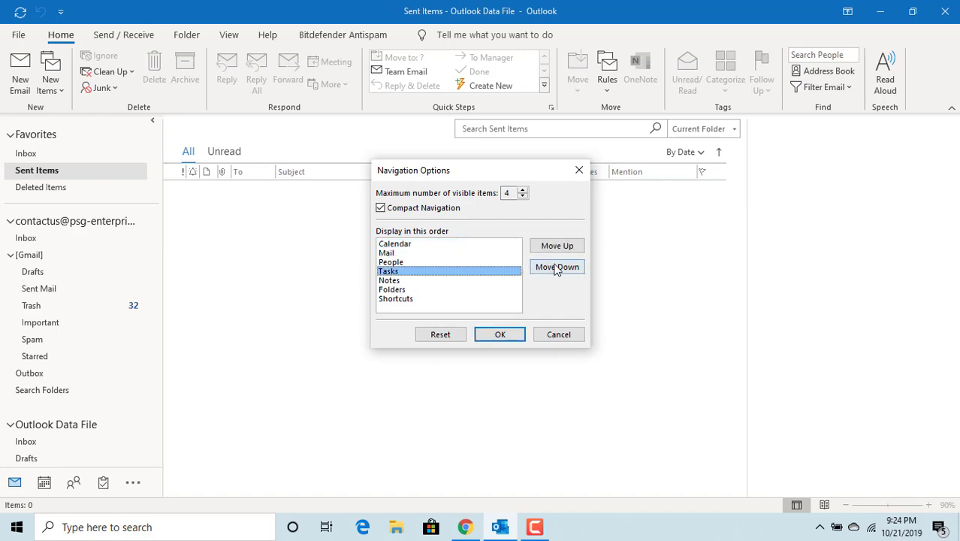
pyautogui.click(556, 266)
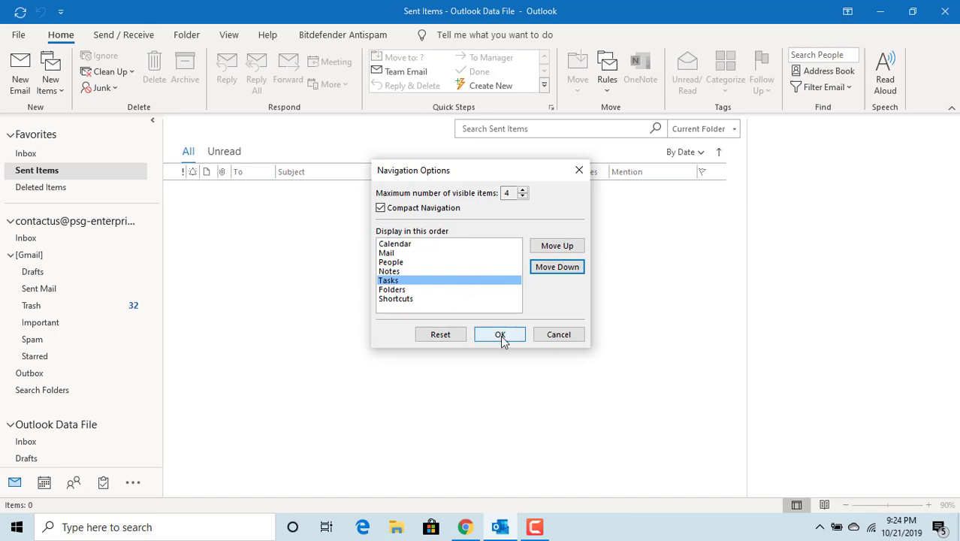
pyautogui.click(499, 334)
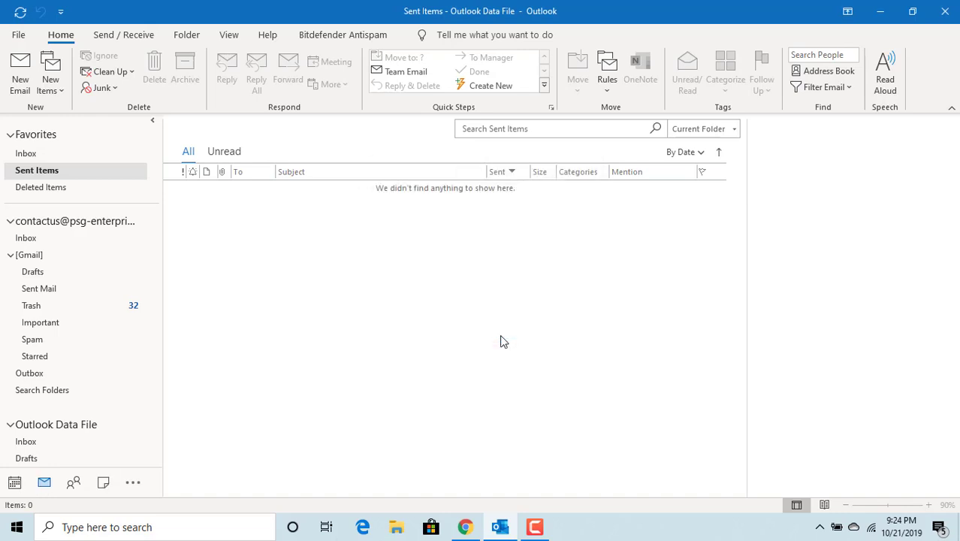
pyautogui.moveTo(73, 483)
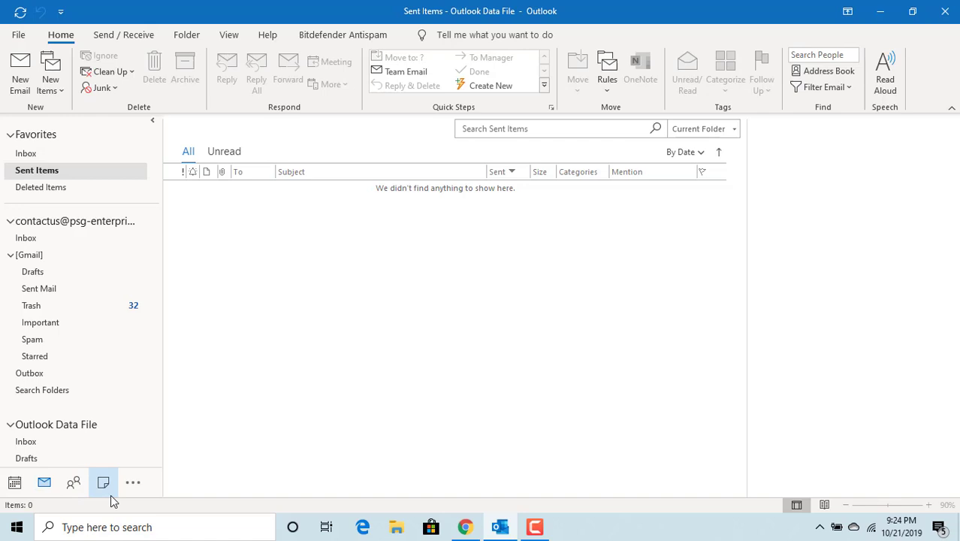
pyautogui.moveTo(120, 493)
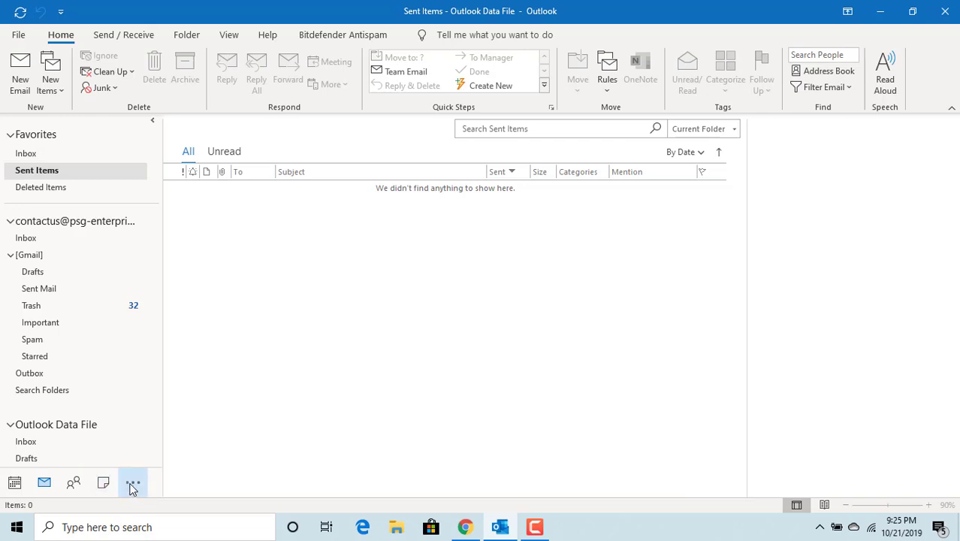
# - Reveal the overflow destinations again, now listing Tasks, Folders and Shortcuts
pyautogui.click(133, 482)
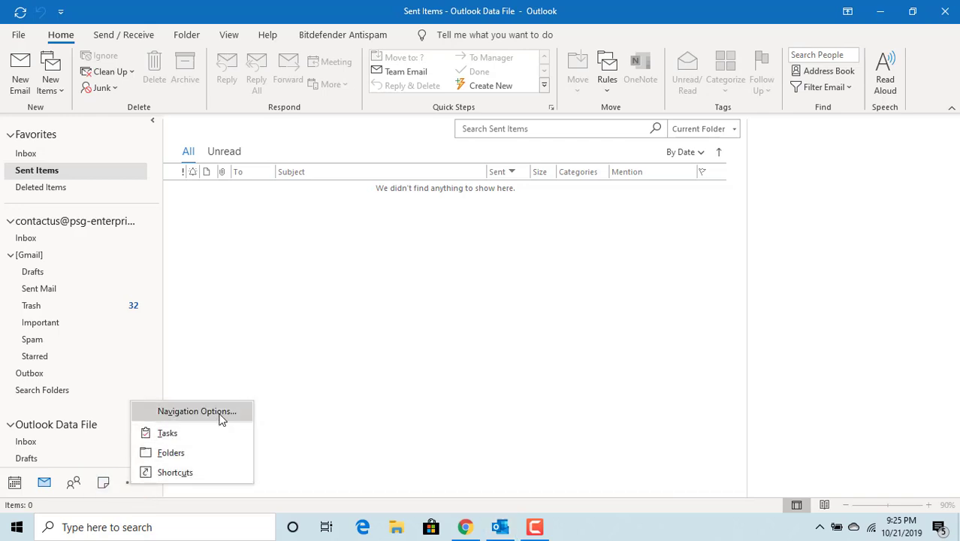
# - Turn off Compact Navigation and allow 8 visible items so all destinations show as text labels
pyautogui.click(197, 411)
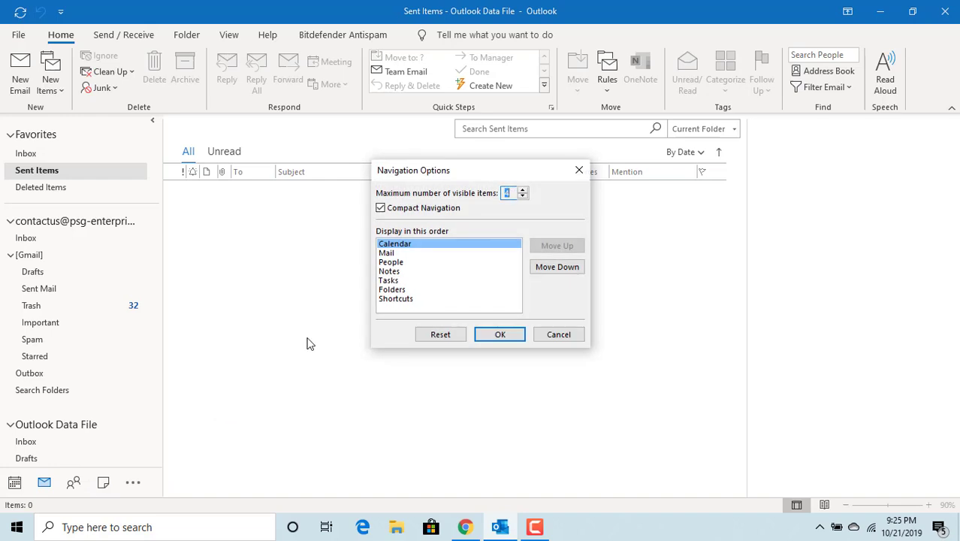
pyautogui.moveTo(380, 220)
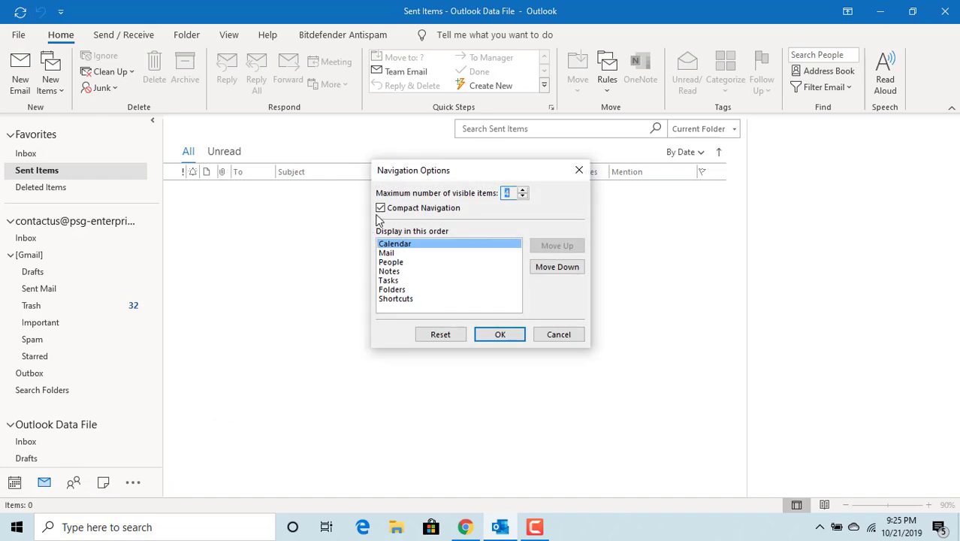
pyautogui.click(380, 207)
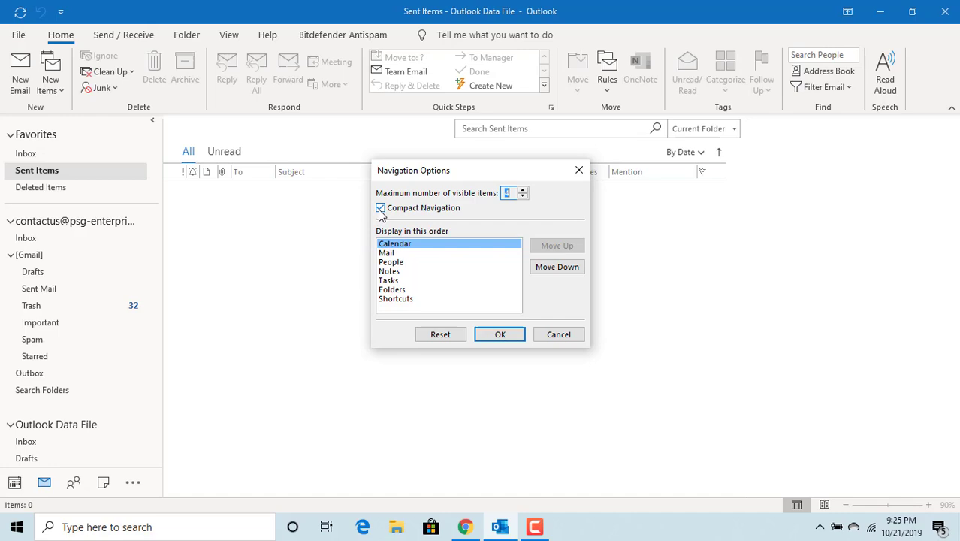
pyautogui.click(380, 207)
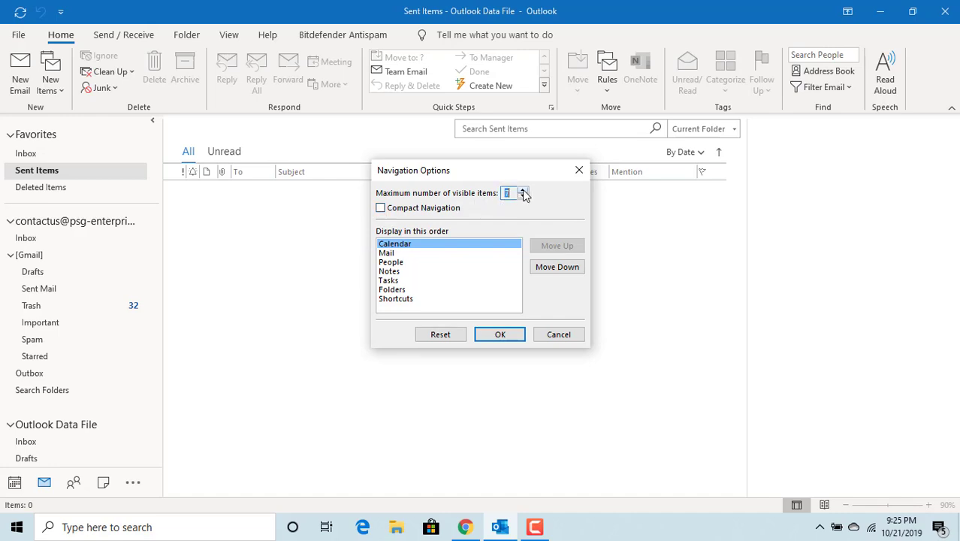
pyautogui.click(522, 189)
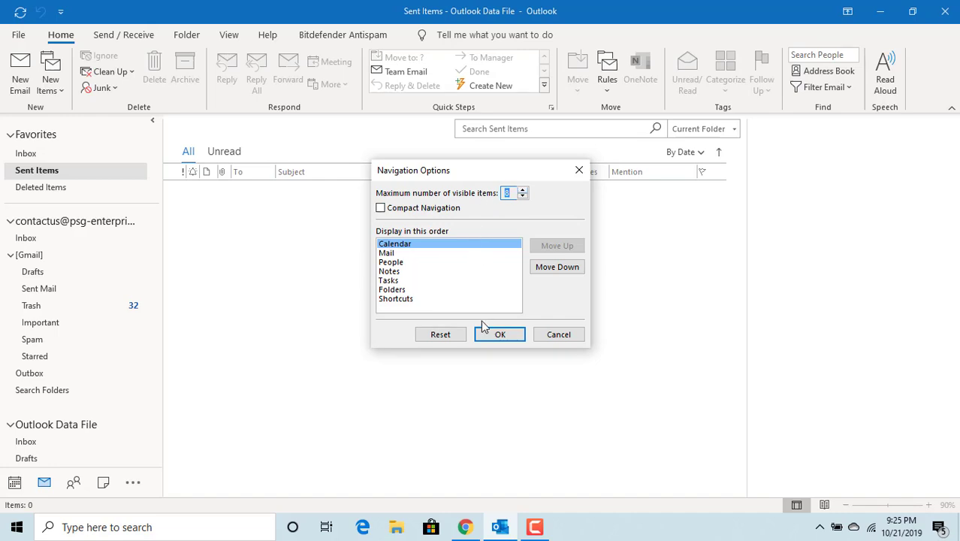
pyautogui.click(500, 334)
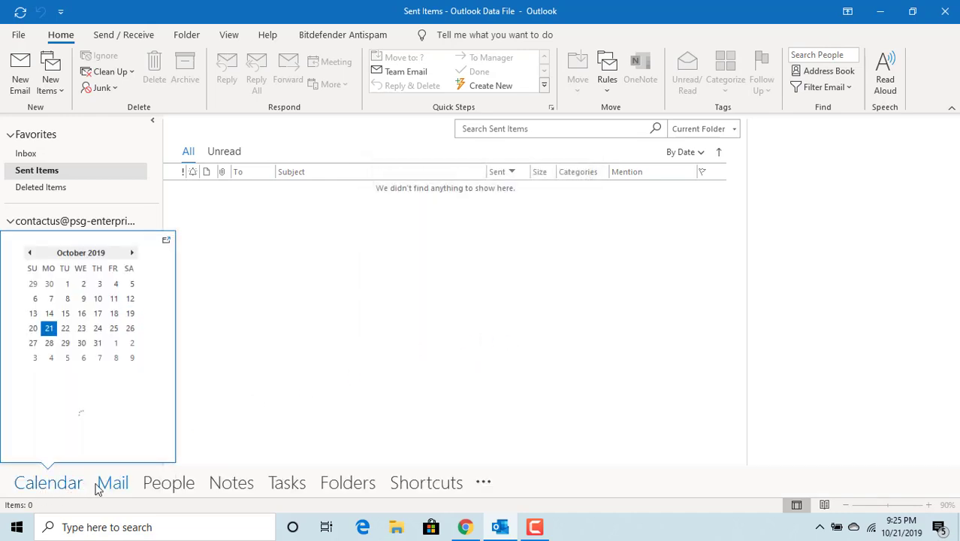
pyautogui.click(112, 482)
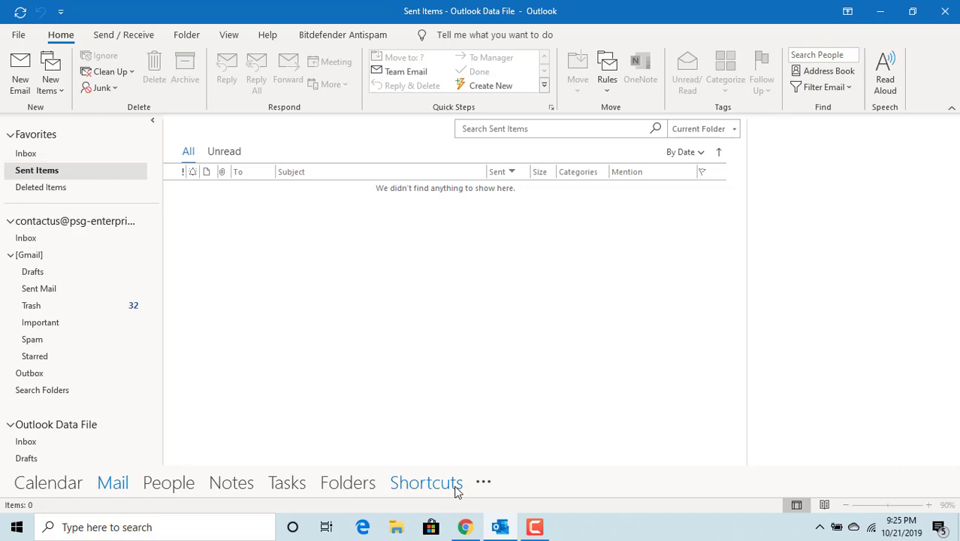
pyautogui.moveTo(484, 484)
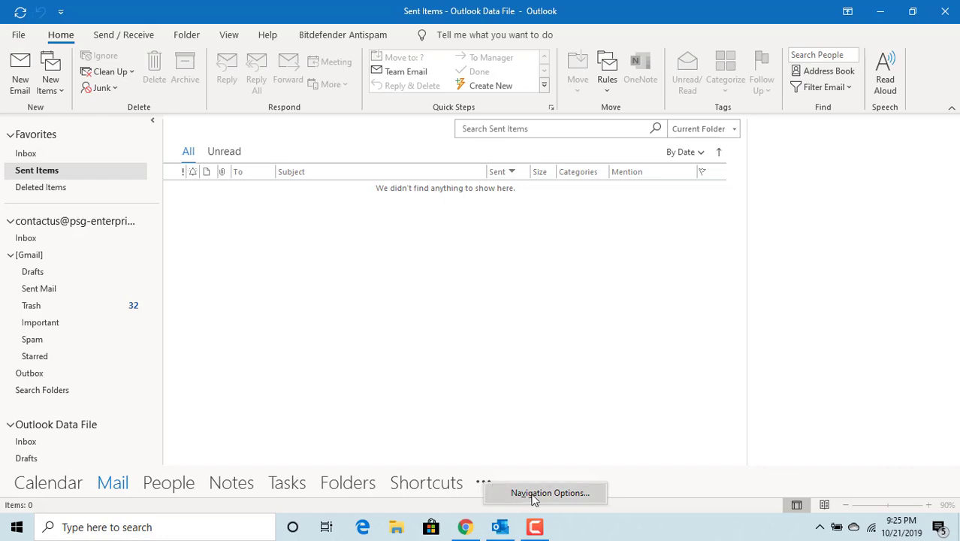
# - Reset Navigation Options to defaults and re-enable Compact Navigation, leaving four icons with Mail first
pyautogui.click(549, 492)
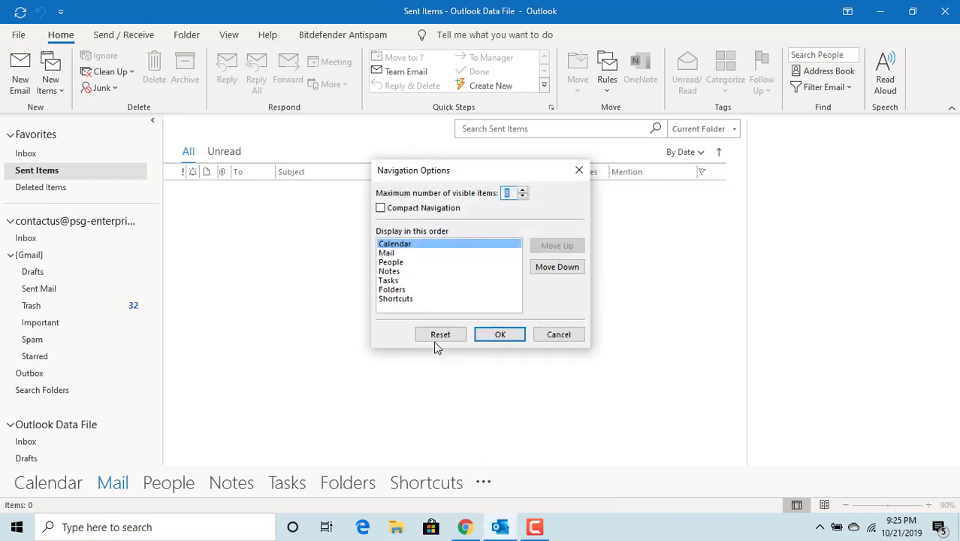
pyautogui.click(440, 334)
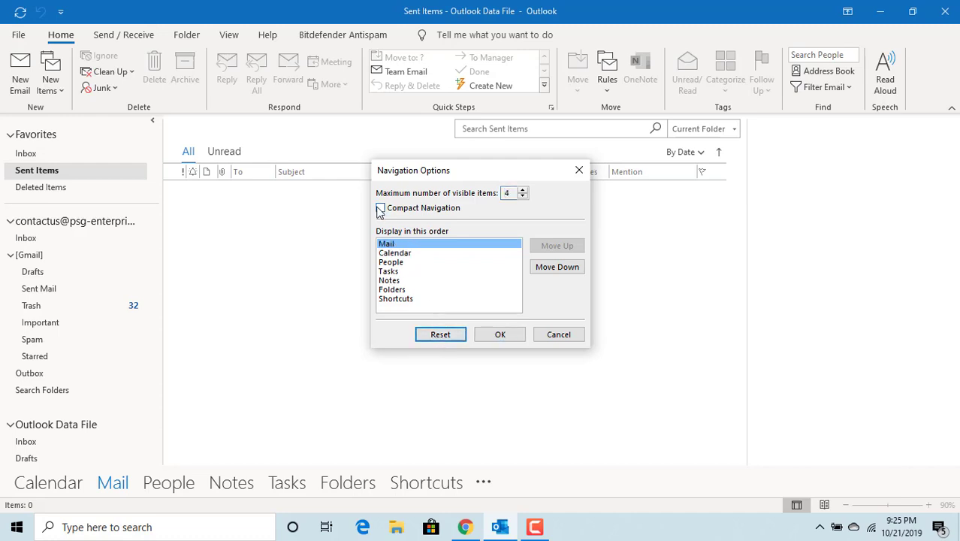
pyautogui.click(380, 208)
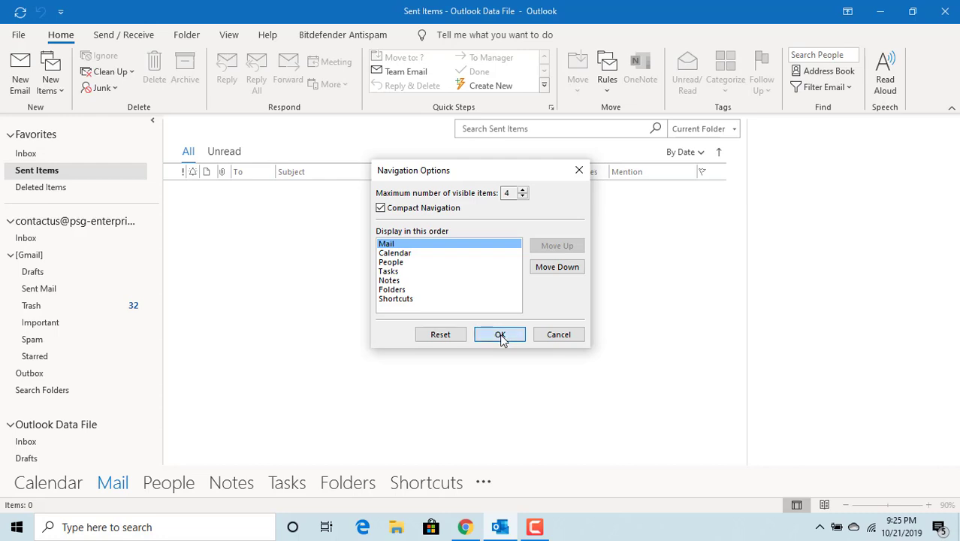
pyautogui.click(500, 335)
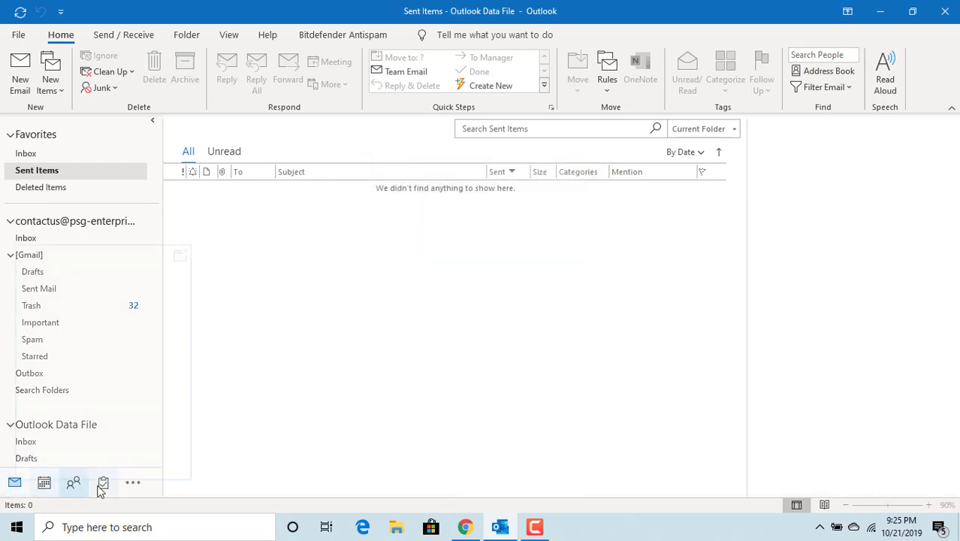